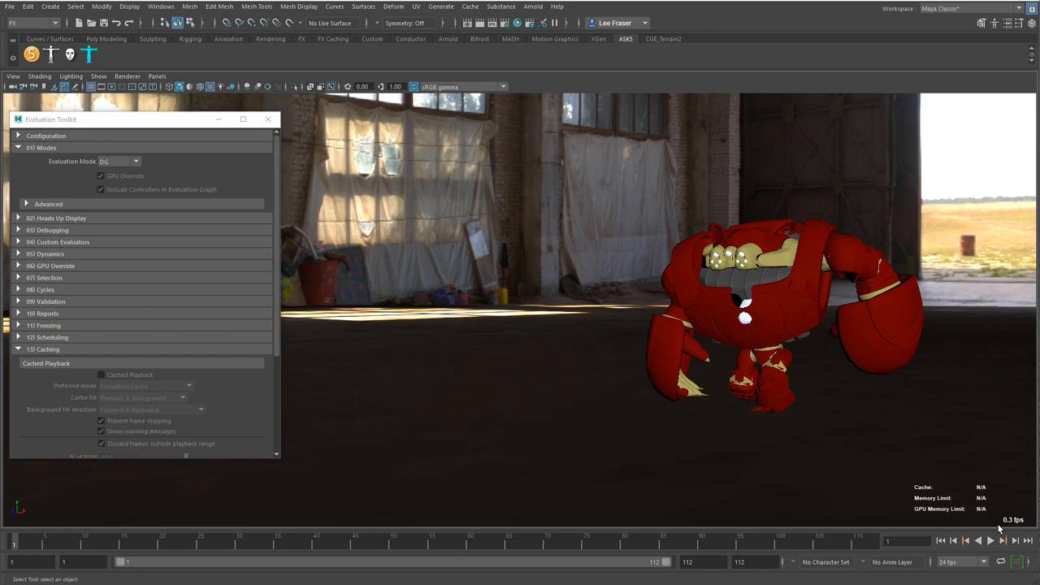
Play the robot animation under DG evaluation to check its frame rate, then stop it.
{"action": "left_click", "coordinate": [989, 540]}
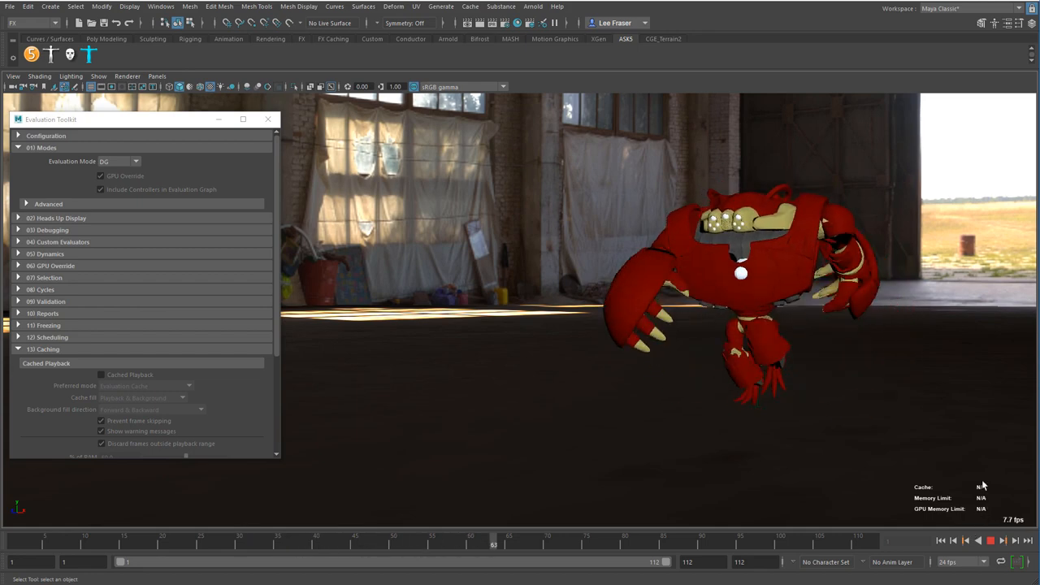
{"action": "left_click", "coordinate": [1001, 540]}
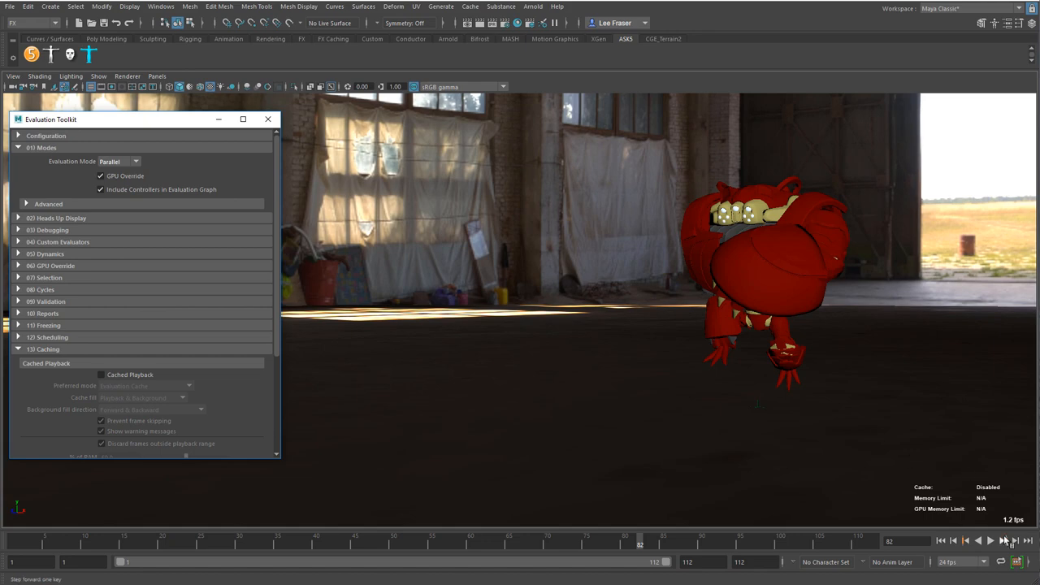
Play the robot animation under Parallel evaluation with GPU Override, reaching about 21 fps, then stop.
{"action": "left_click", "coordinate": [979, 540]}
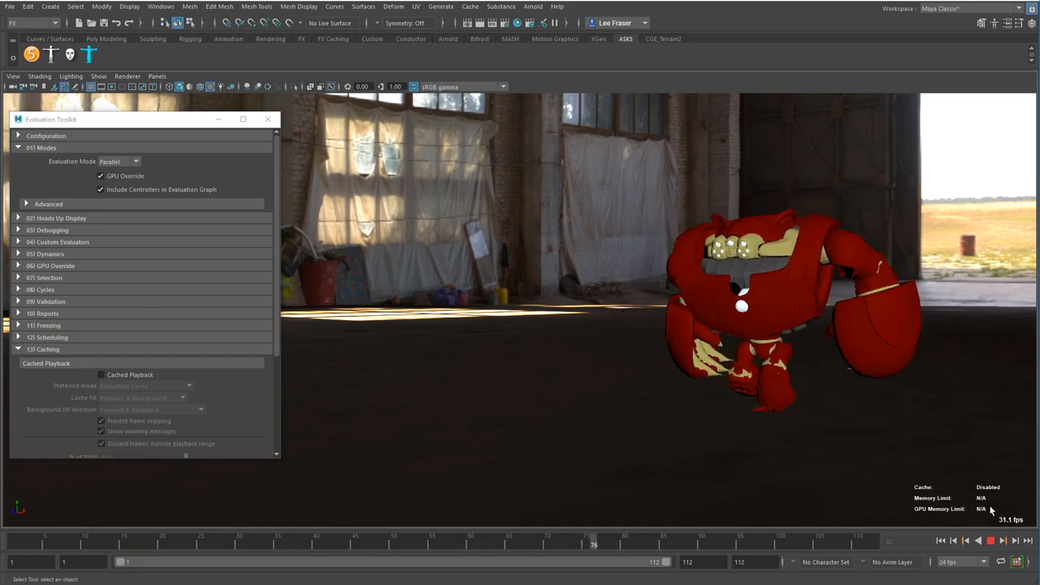
{"action": "left_click", "coordinate": [433, 539]}
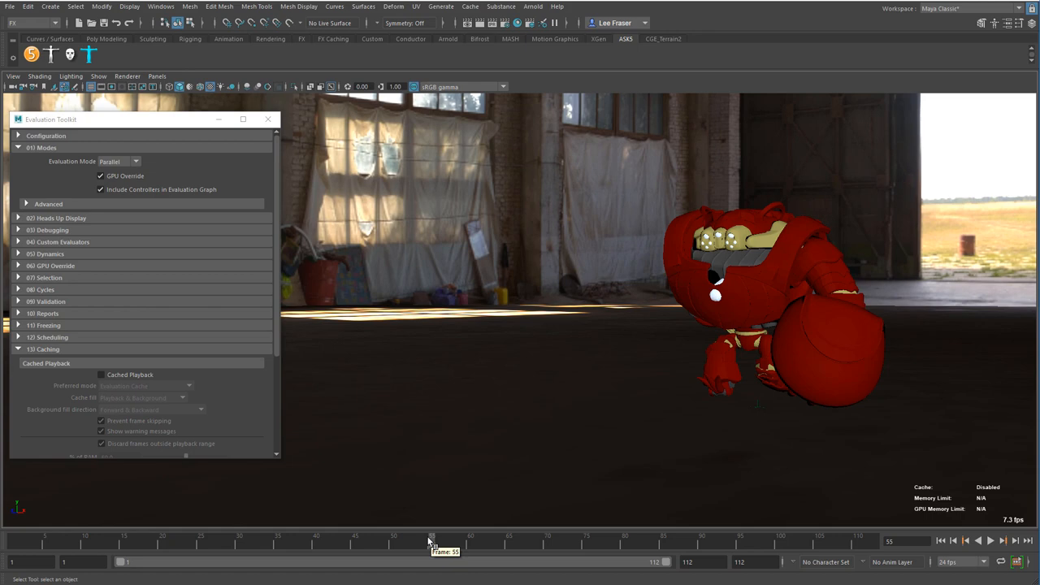
{"action": "mouse_move", "coordinate": [315, 295]}
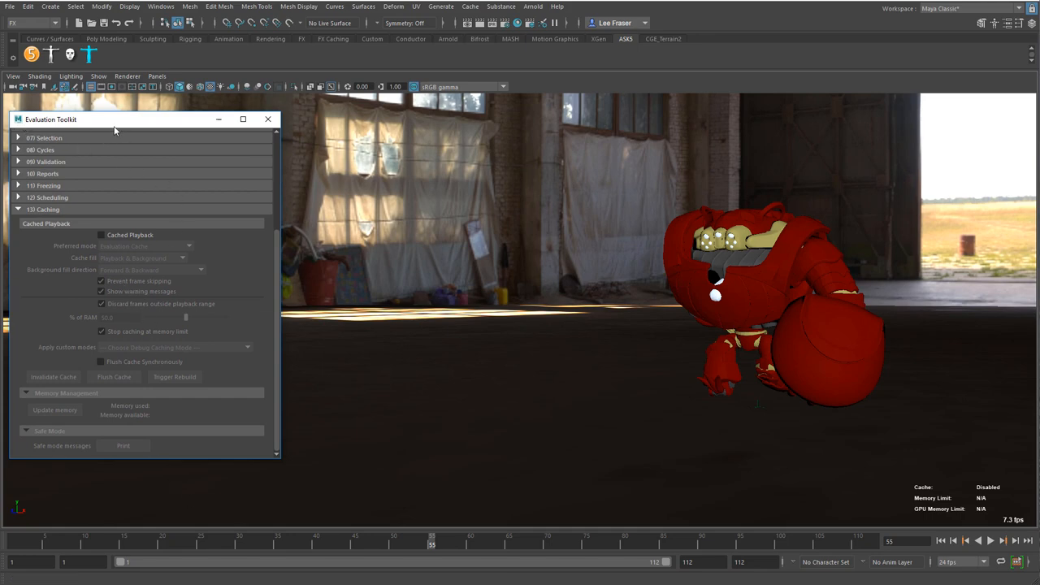
{"action": "mouse_move", "coordinate": [1018, 563]}
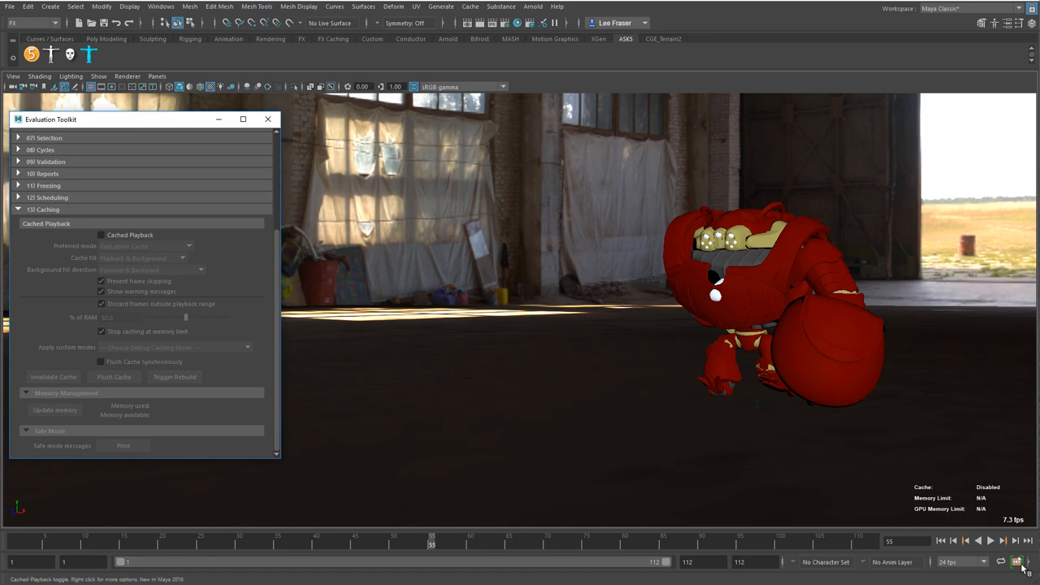
{"action": "mouse_move", "coordinate": [1004, 572]}
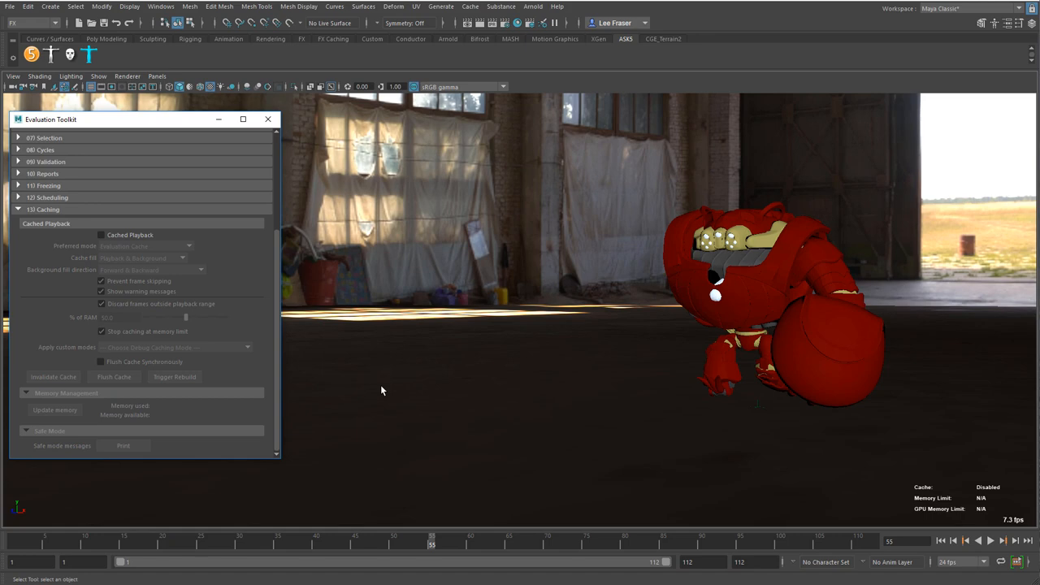
{"action": "mouse_move", "coordinate": [199, 398]}
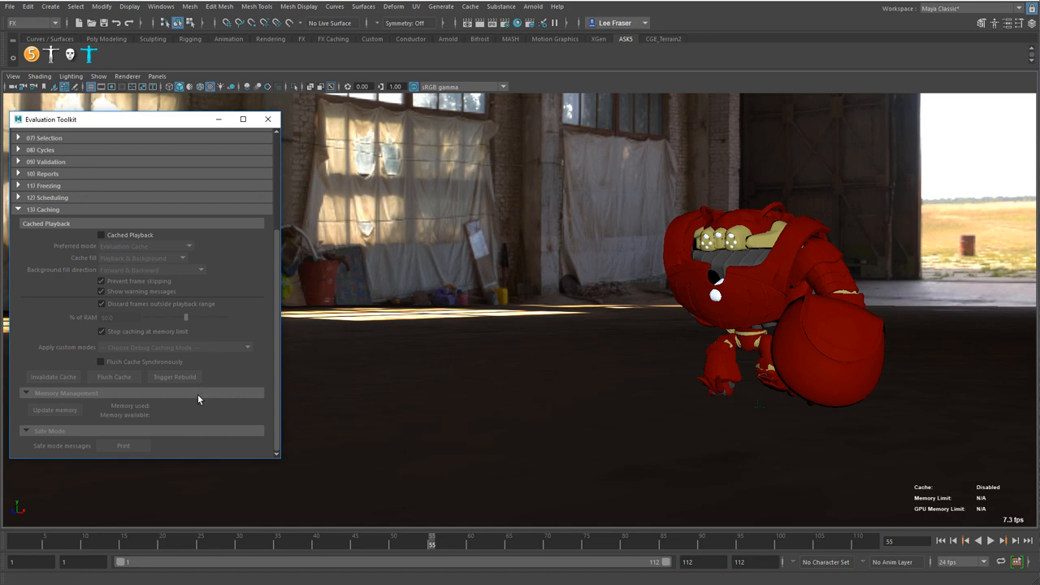
{"action": "mouse_move", "coordinate": [120, 488]}
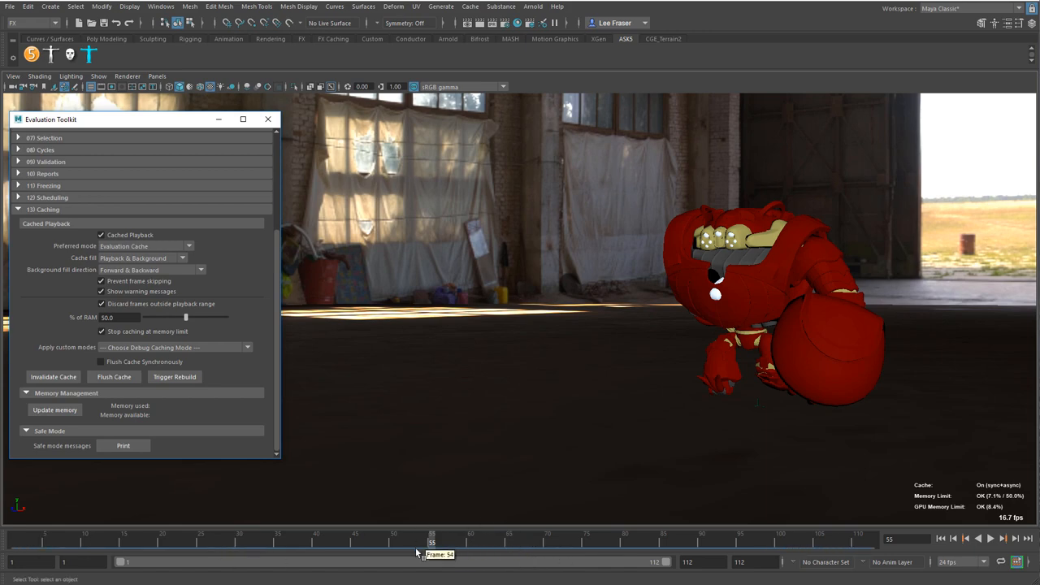
{"action": "mouse_move", "coordinate": [24, 279]}
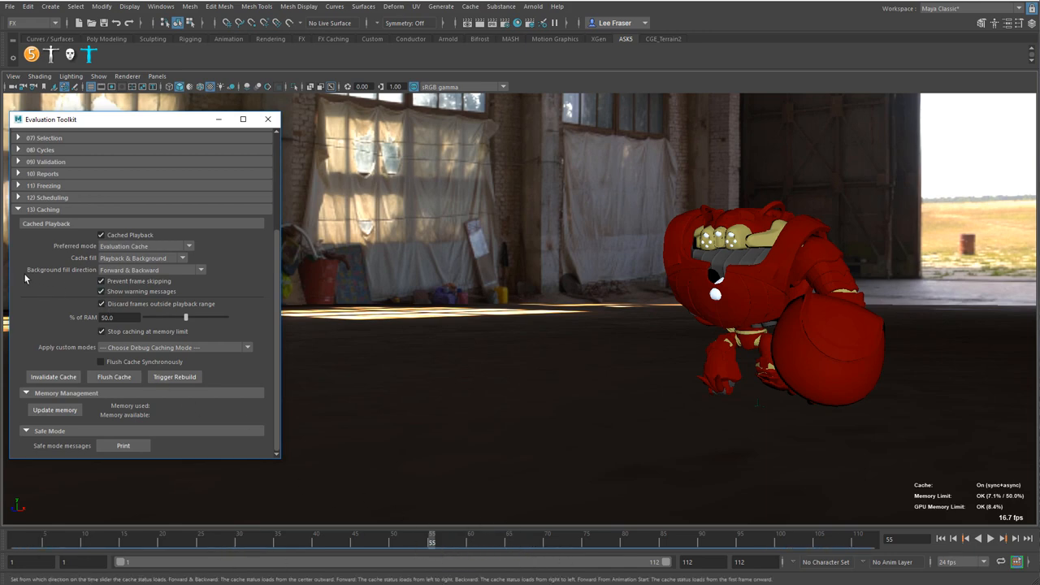
{"action": "mouse_move", "coordinate": [147, 285]}
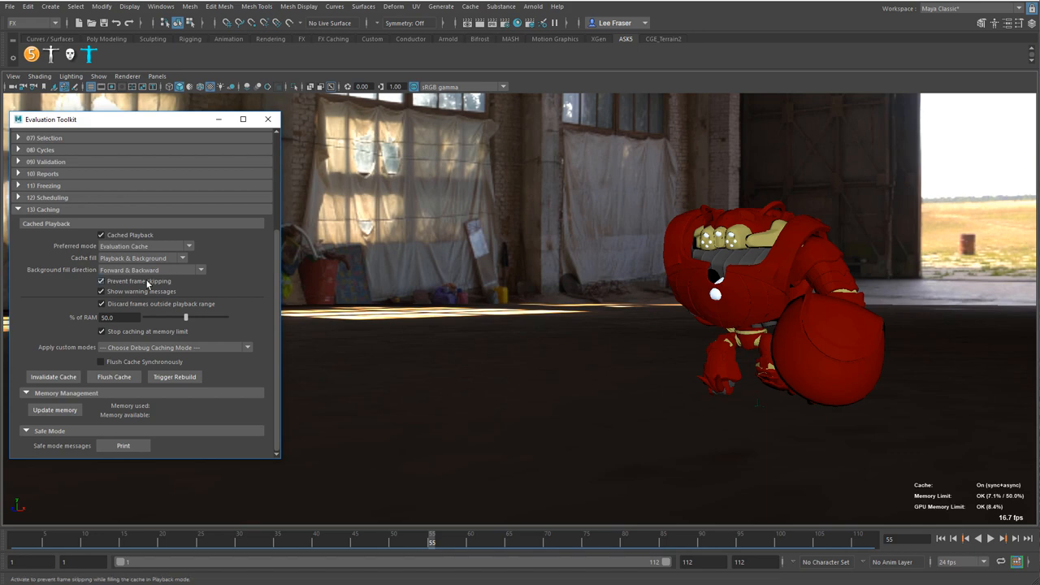
Play the robot animation with Cached Playback on, reaching roughly 30 fps, then stop.
{"action": "left_click", "coordinate": [991, 538]}
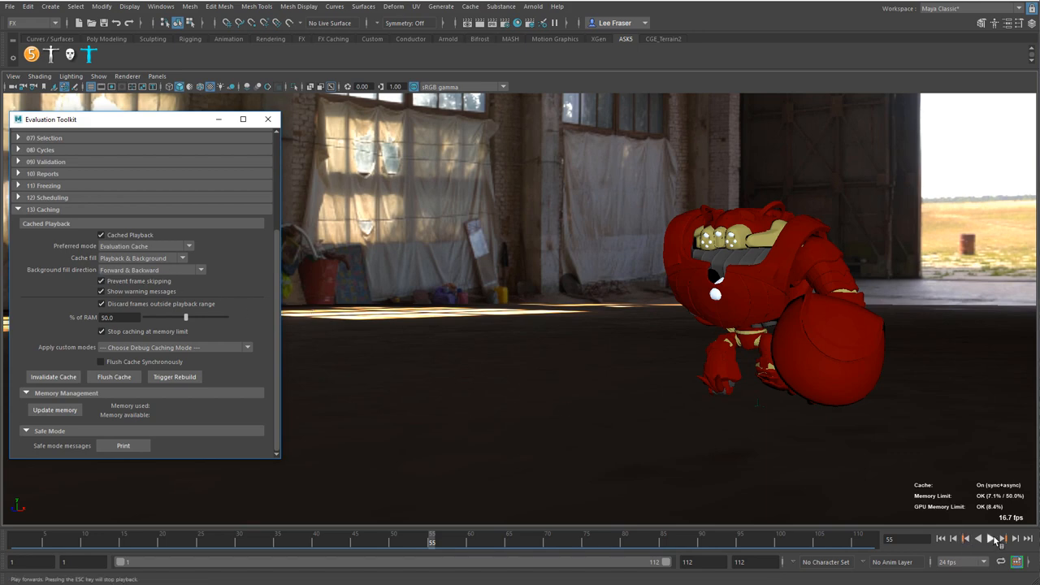
{"action": "left_click", "coordinate": [992, 538]}
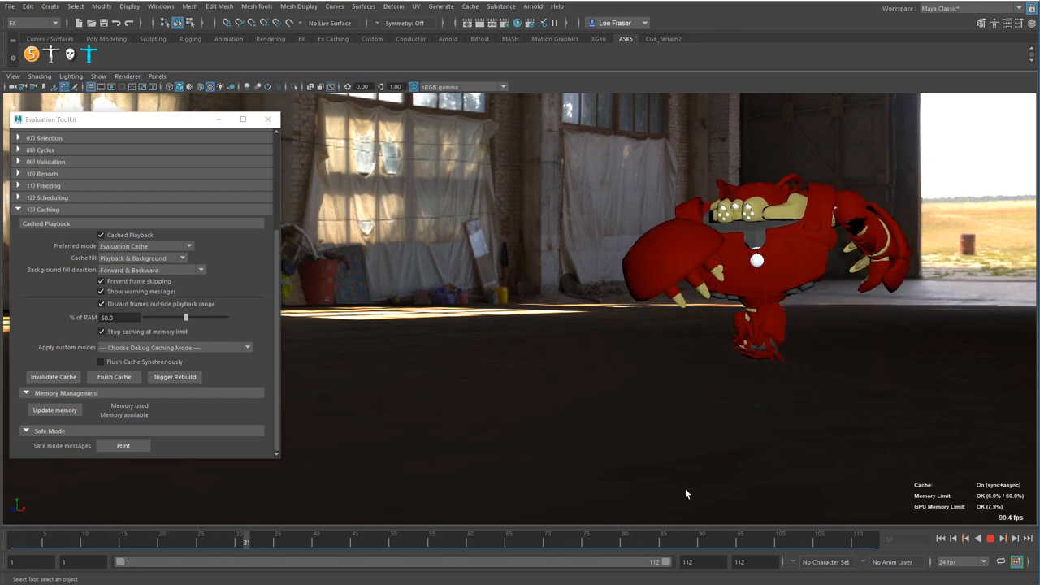
{"action": "left_click", "coordinate": [990, 539]}
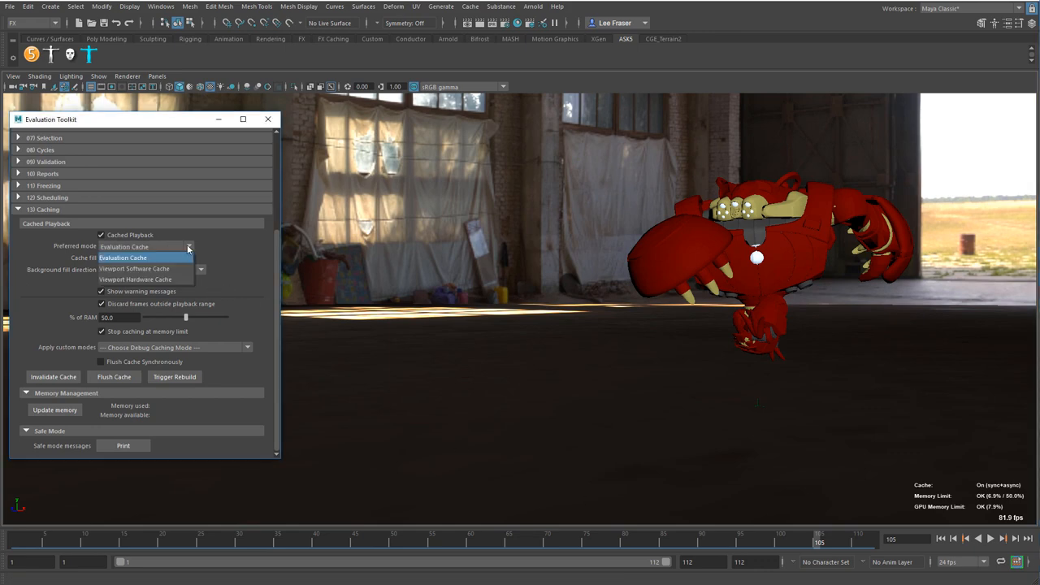
Make Viewport Software Cache the preferred cache mode and play the animation at over 100 fps.
{"action": "left_click", "coordinate": [137, 269]}
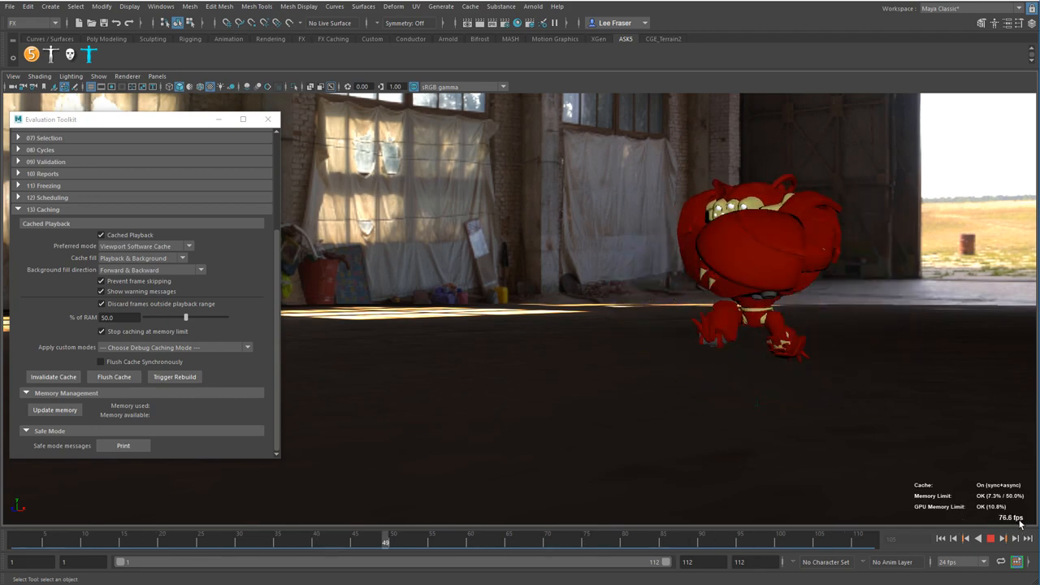
{"action": "left_click", "coordinate": [992, 538]}
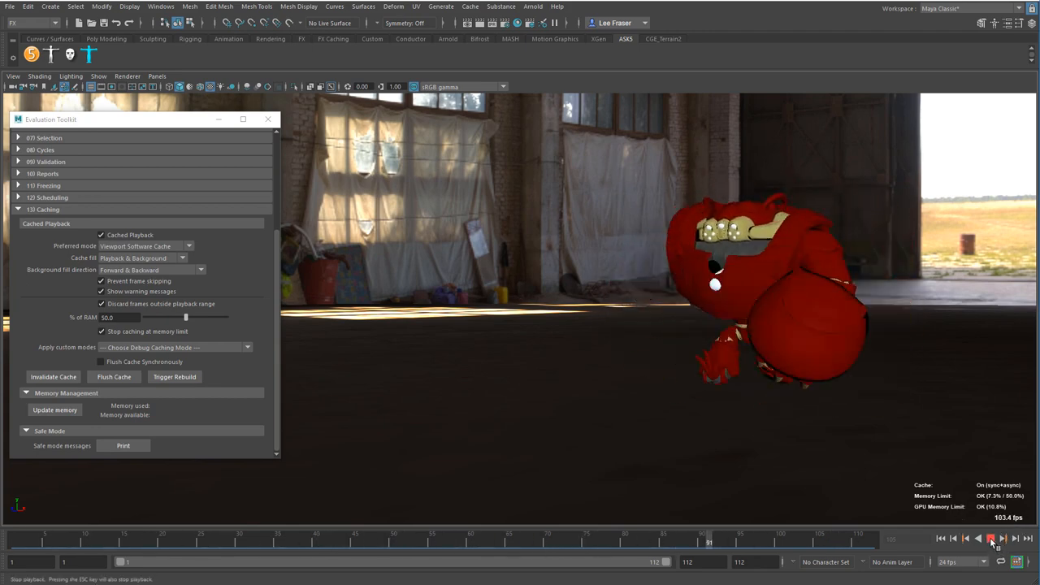
Make Viewport Hardware Cache the preferred cache mode and play the animation at roughly 68 fps.
{"action": "left_click", "coordinate": [189, 247]}
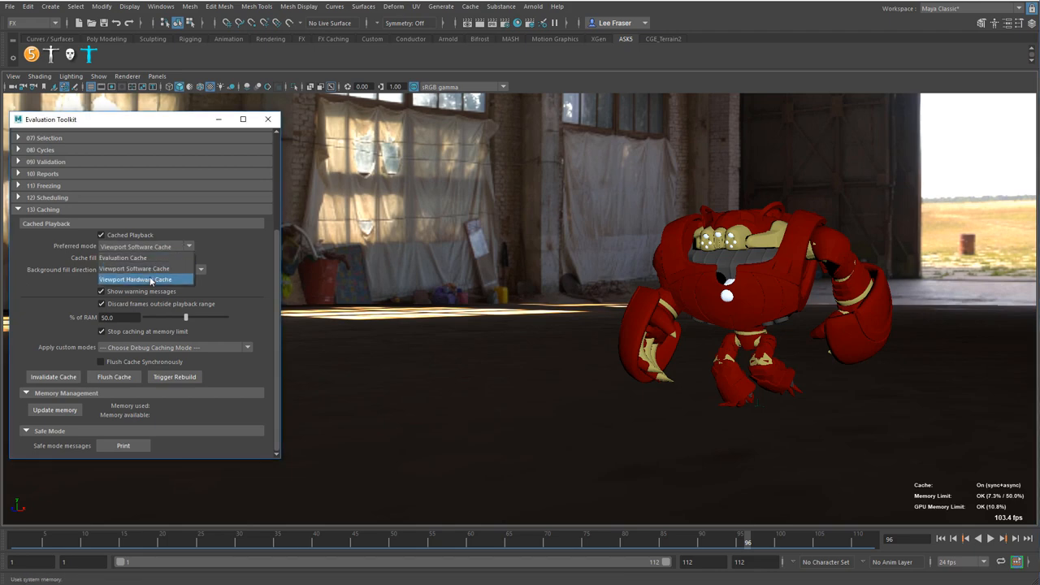
{"action": "left_click", "coordinate": [149, 280]}
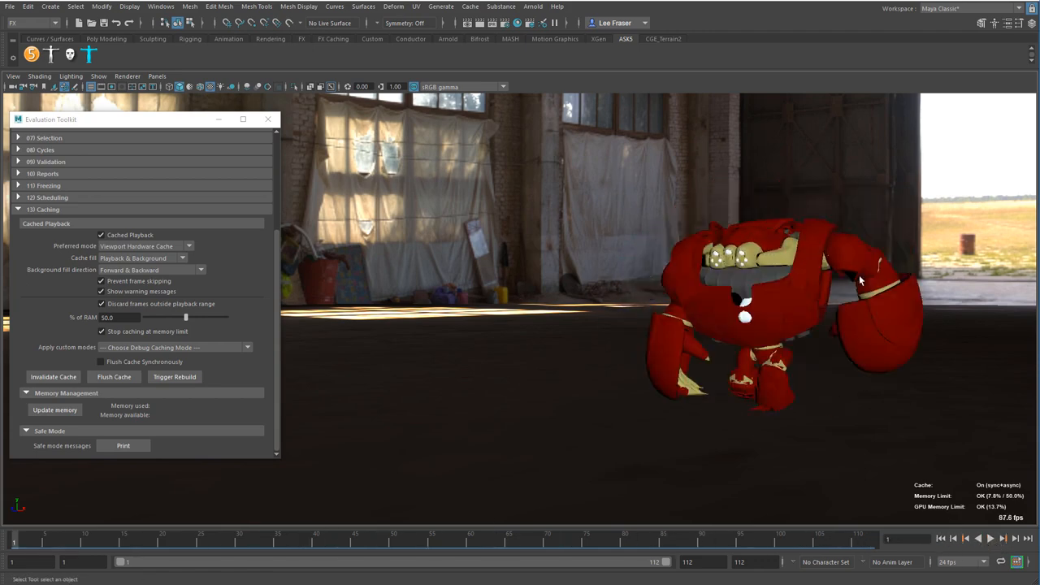
{"action": "mouse_move", "coordinate": [442, 283]}
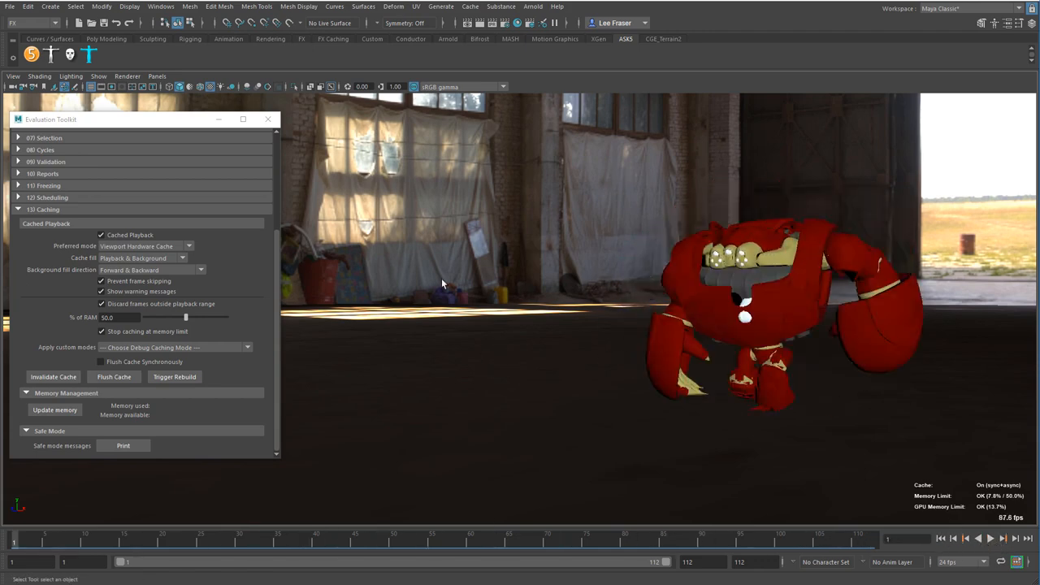